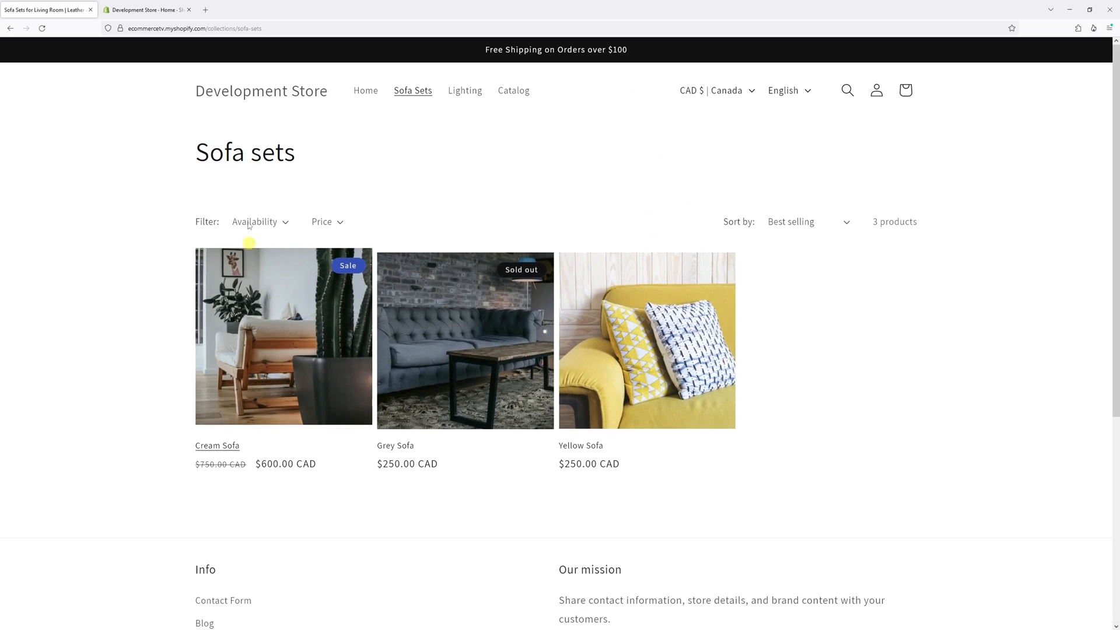
Reach the Online Store themes page in the admin, with Dawn 12.0.0 as current theme
left_click(147, 10)
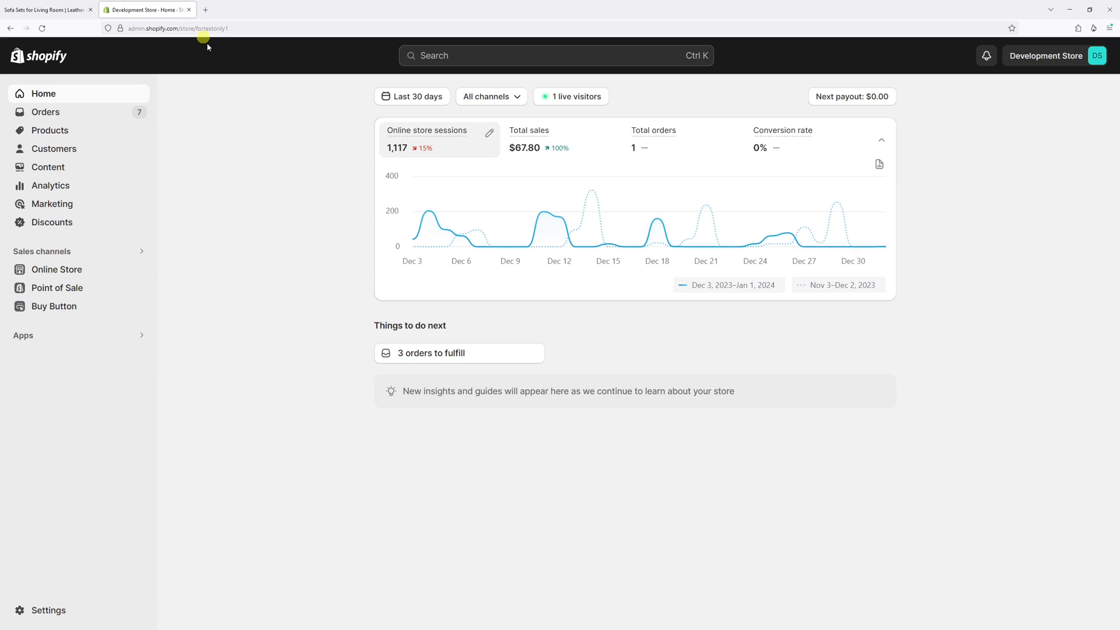
left_click(56, 269)
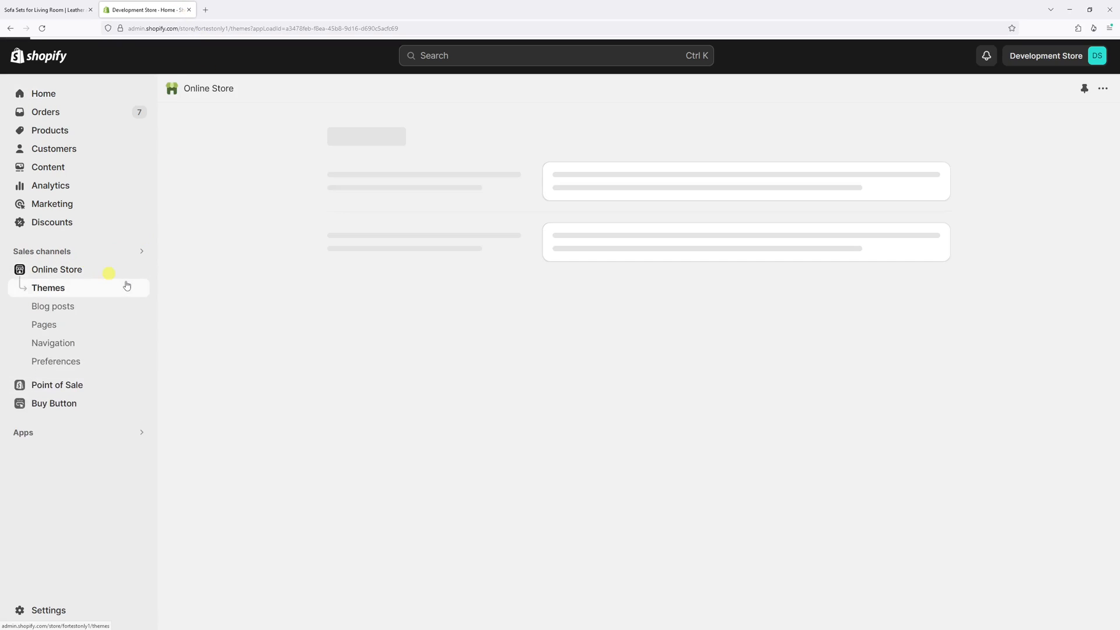
left_click(47, 288)
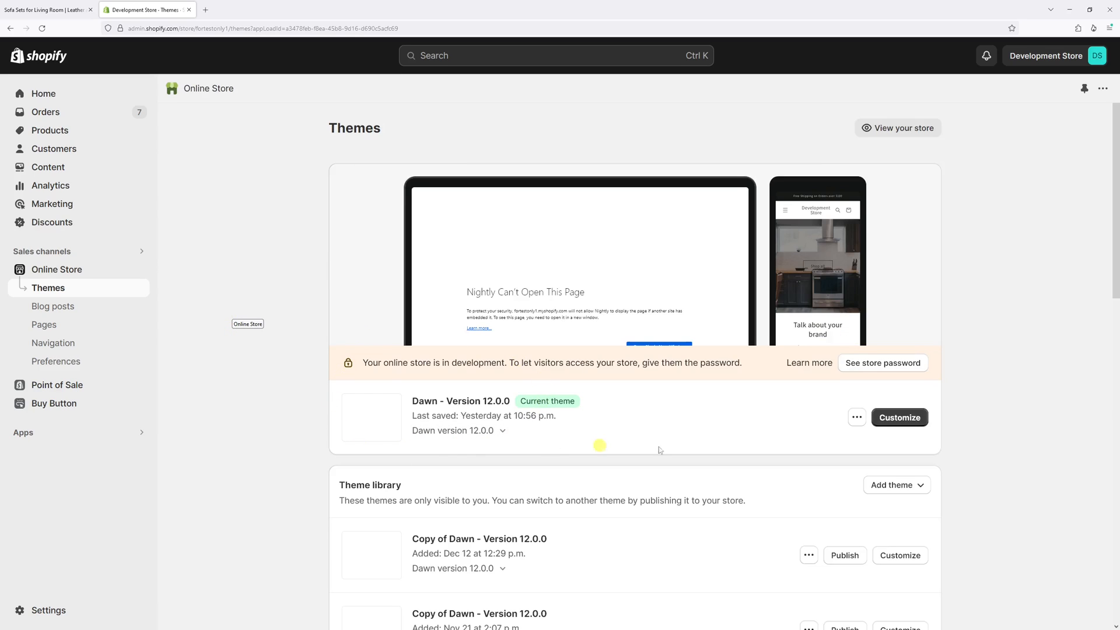
Customize the current Dawn theme, landing in the editor on the home page template
left_click(898, 418)
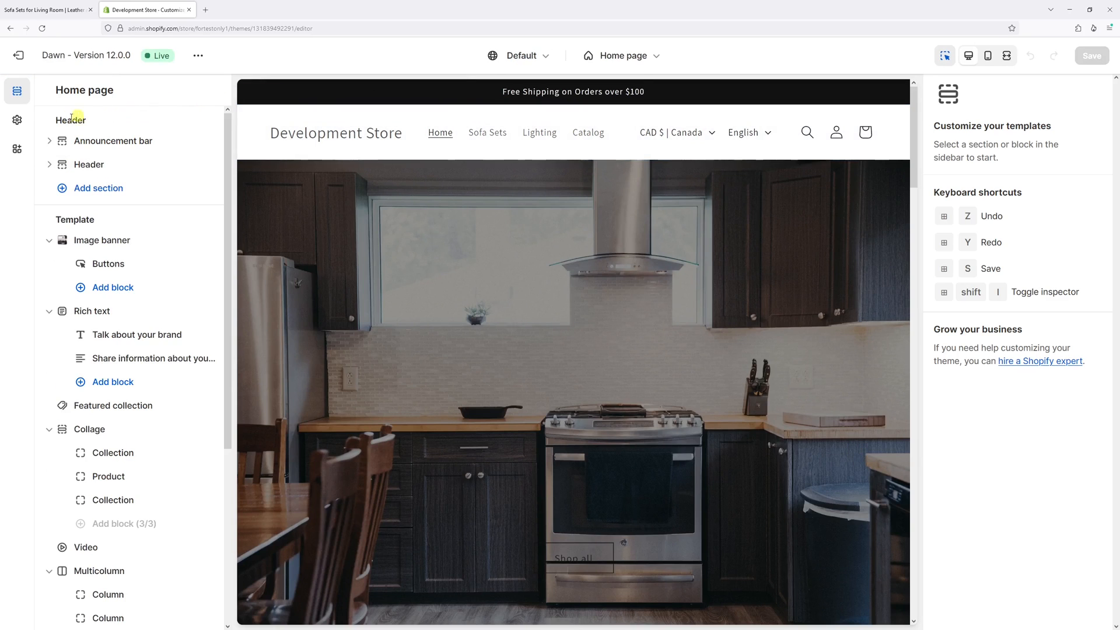
mouse_move(16, 119)
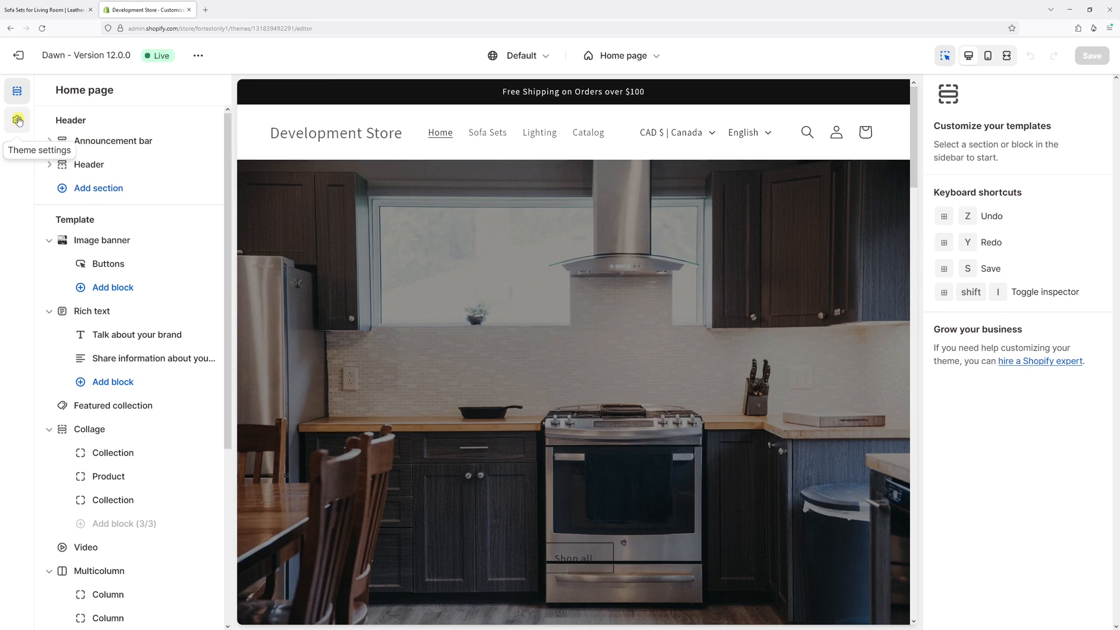
In Theme settings > Animations set Hover effect to None, save, and return to the storefront tab
left_click(18, 120)
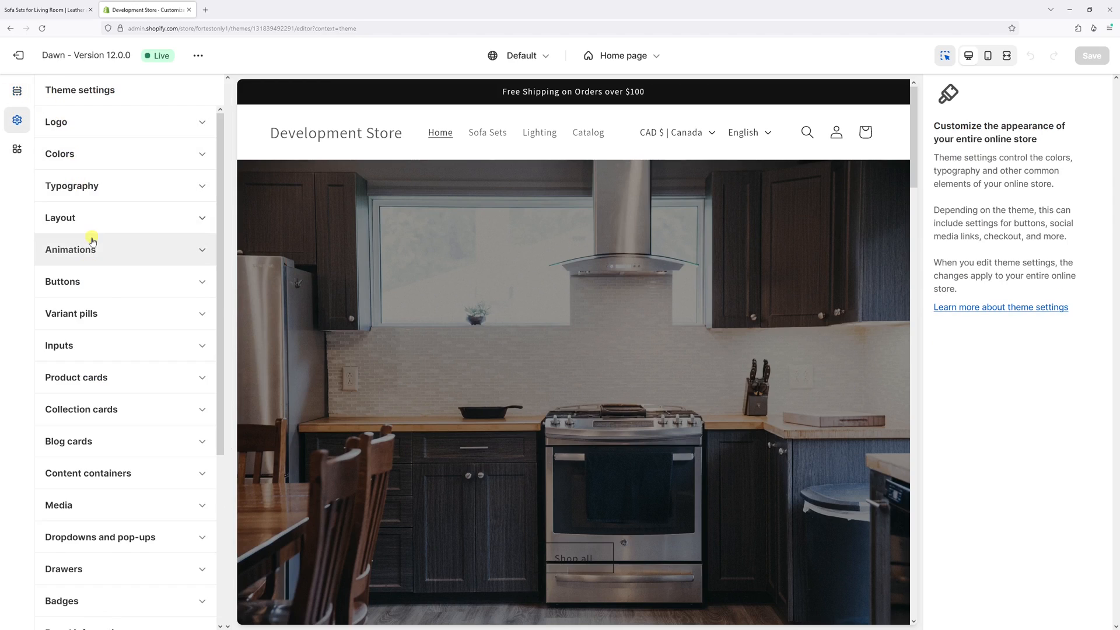
left_click(70, 250)
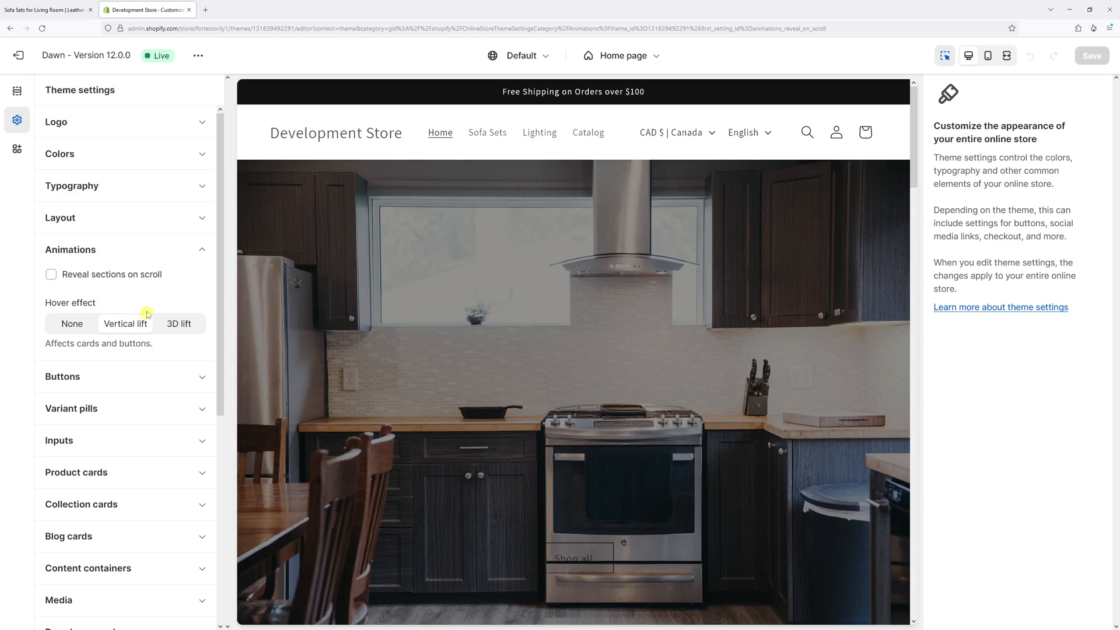
mouse_move(128, 320)
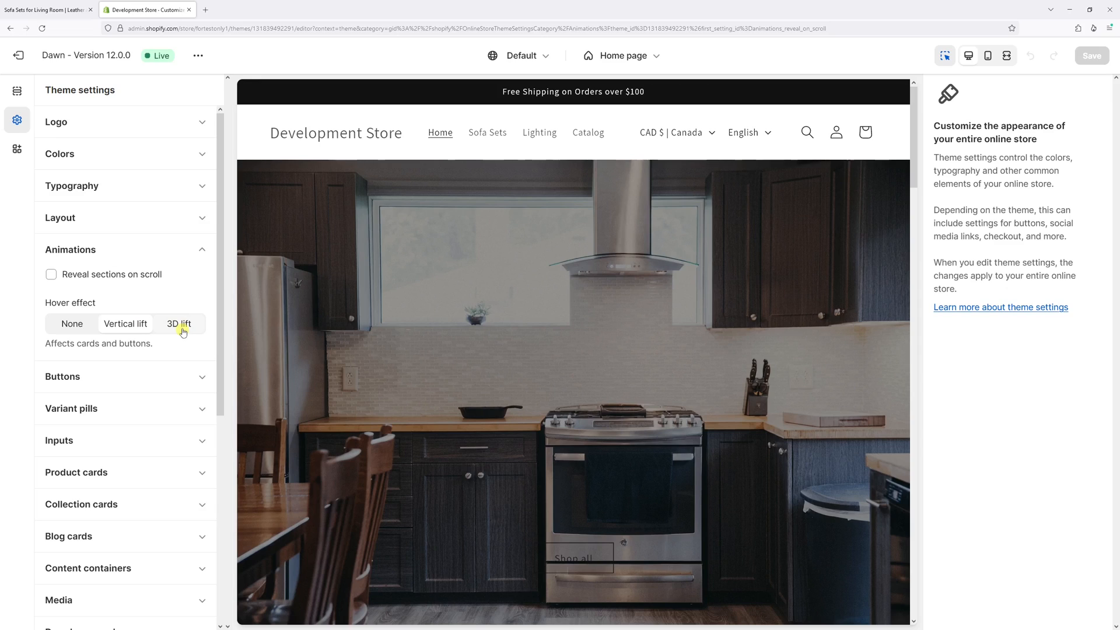
left_click(71, 323)
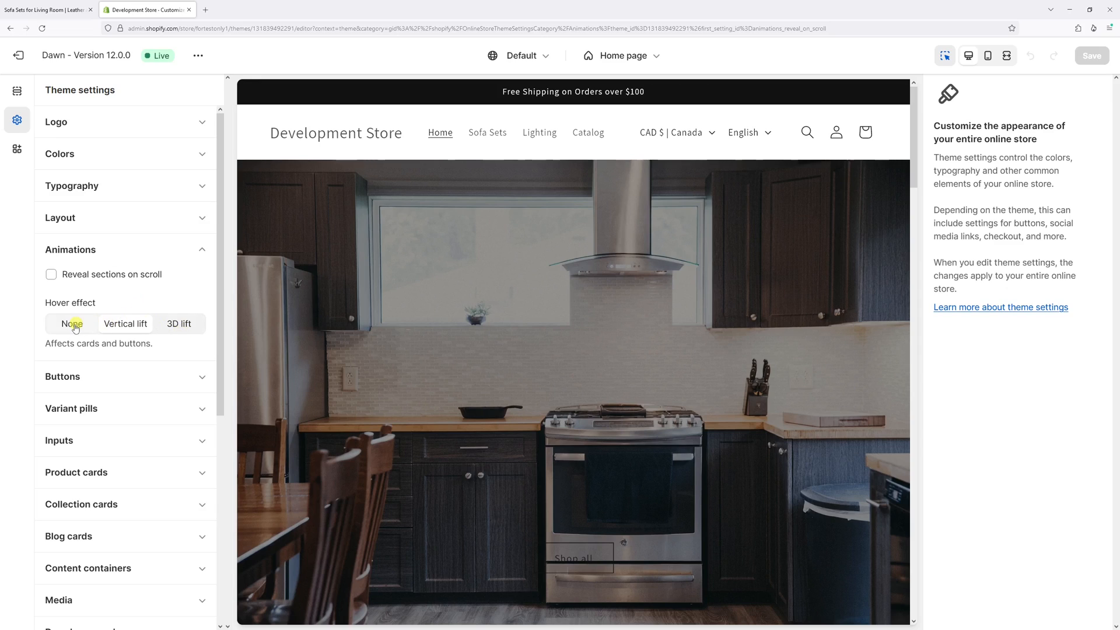
left_click(71, 323)
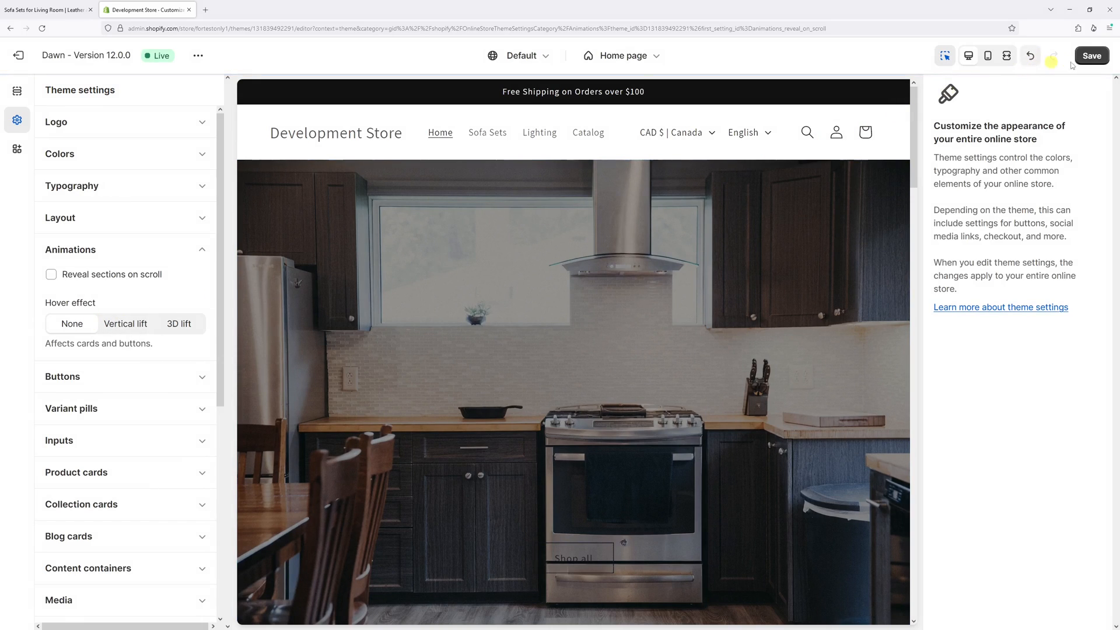
left_click(1030, 56)
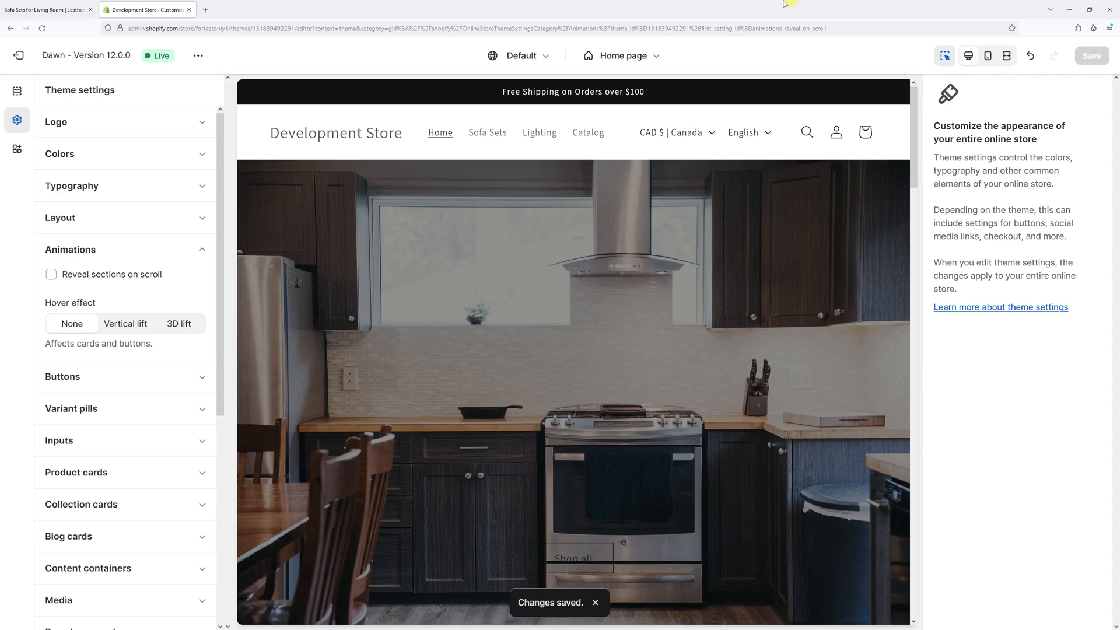
left_click(47, 9)
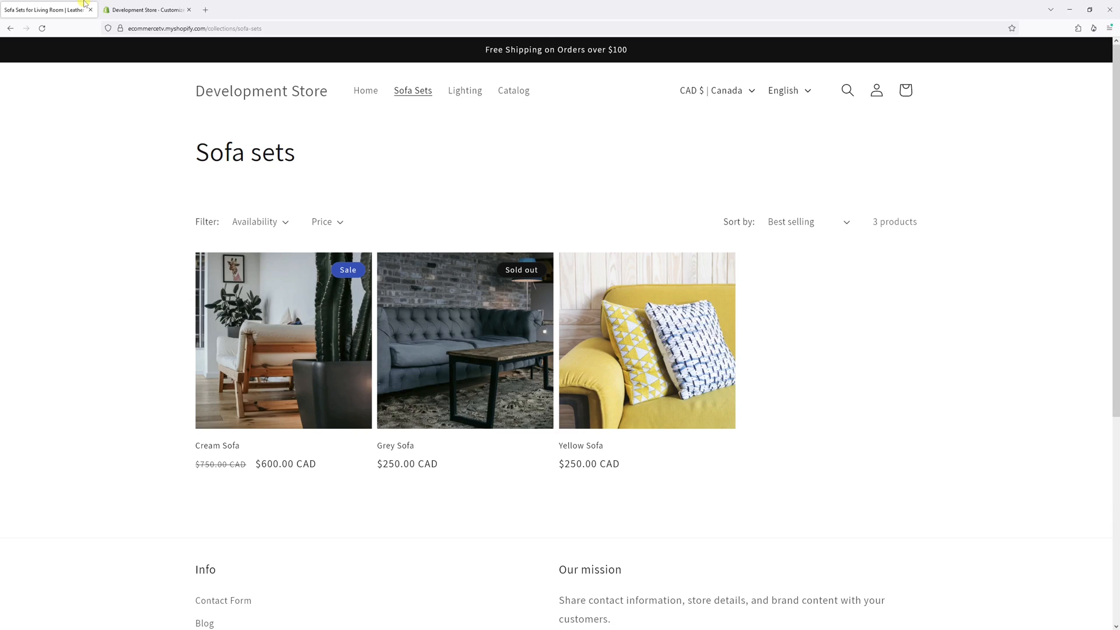
Reload the Sofa sets collection page to confirm product cards no longer lift on hover
left_click(142, 10)
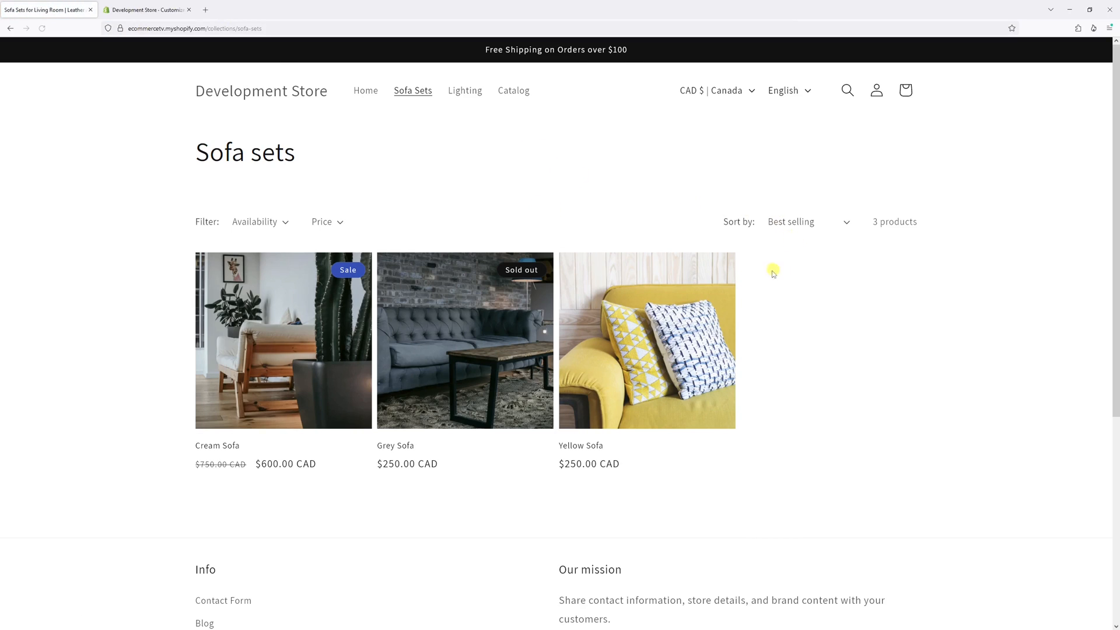
mouse_move(768, 343)
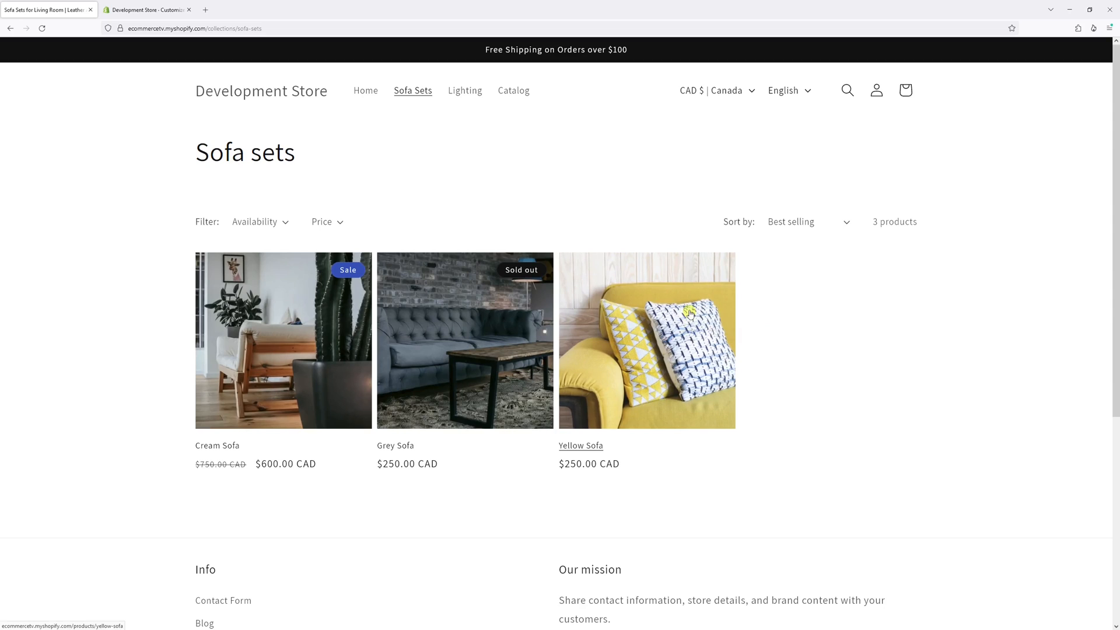
mouse_move(712, 279)
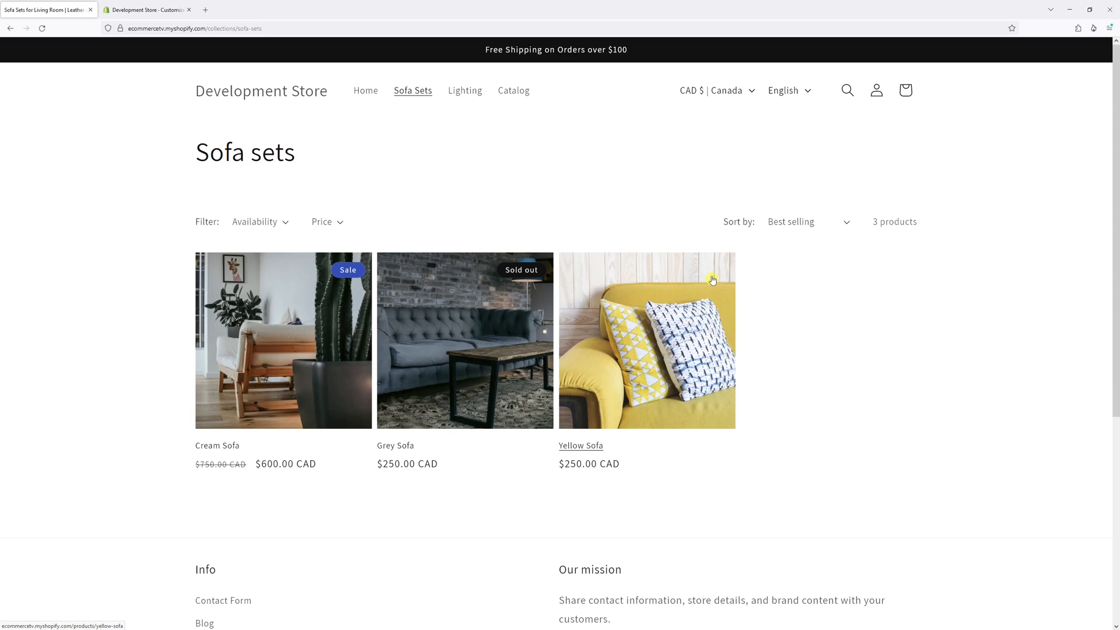